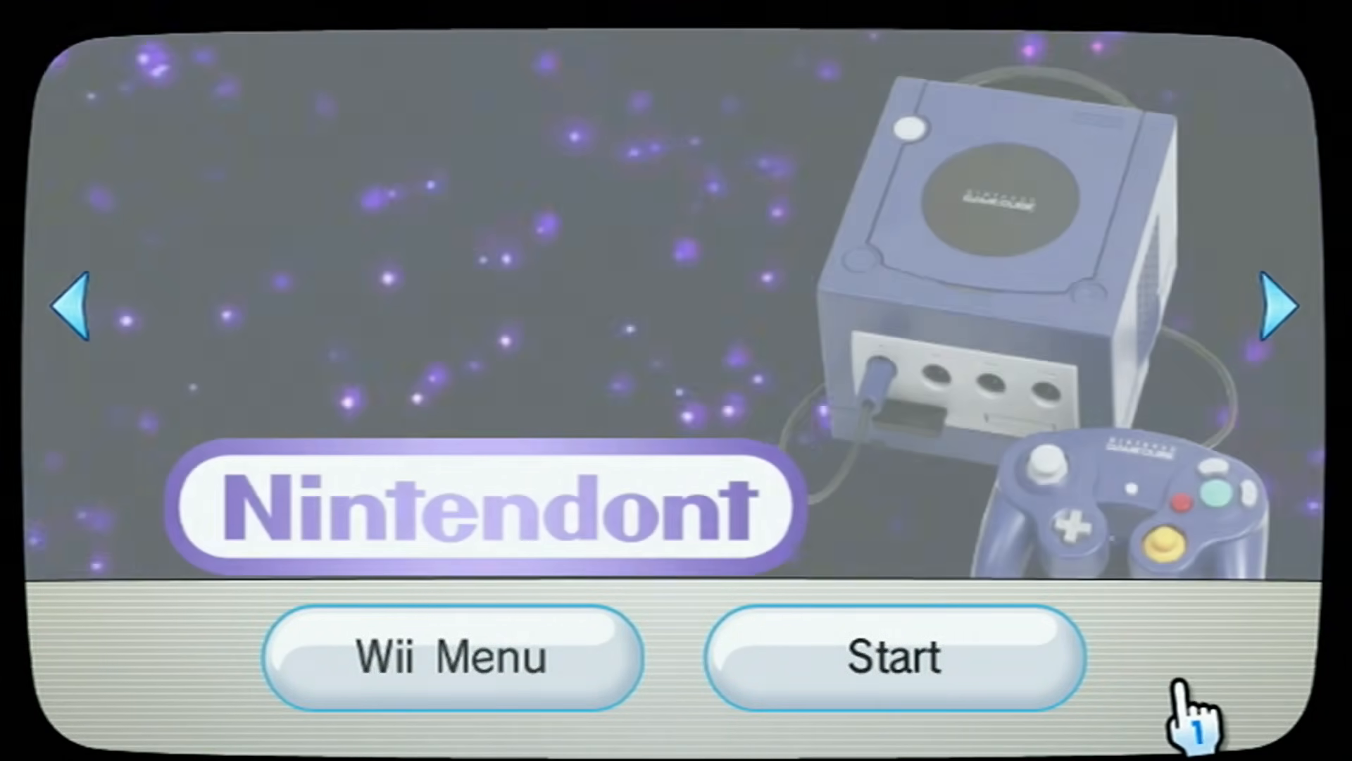
# Switch USB Loader GX's nine-game library from the cover carousel to a tile grid.
pyautogui.click(895, 657)
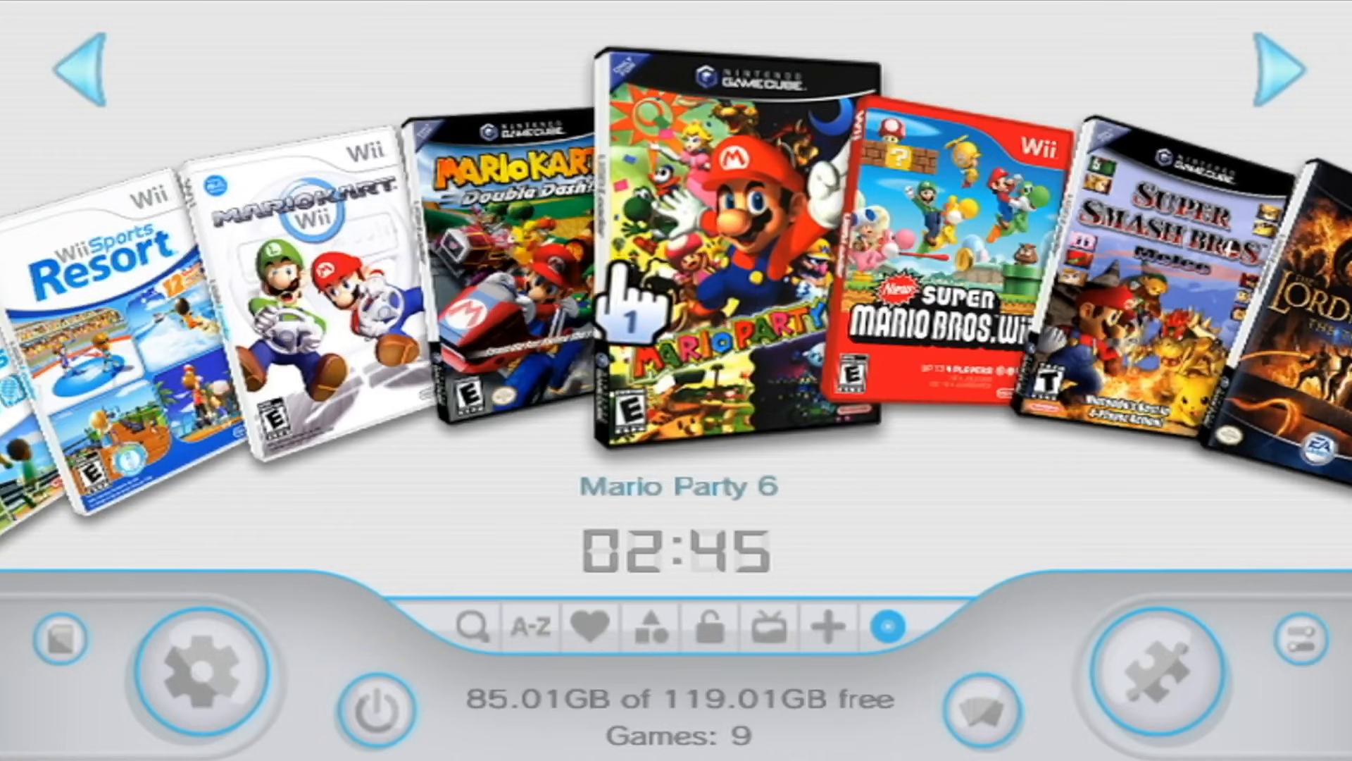
pyautogui.click(1282, 75)
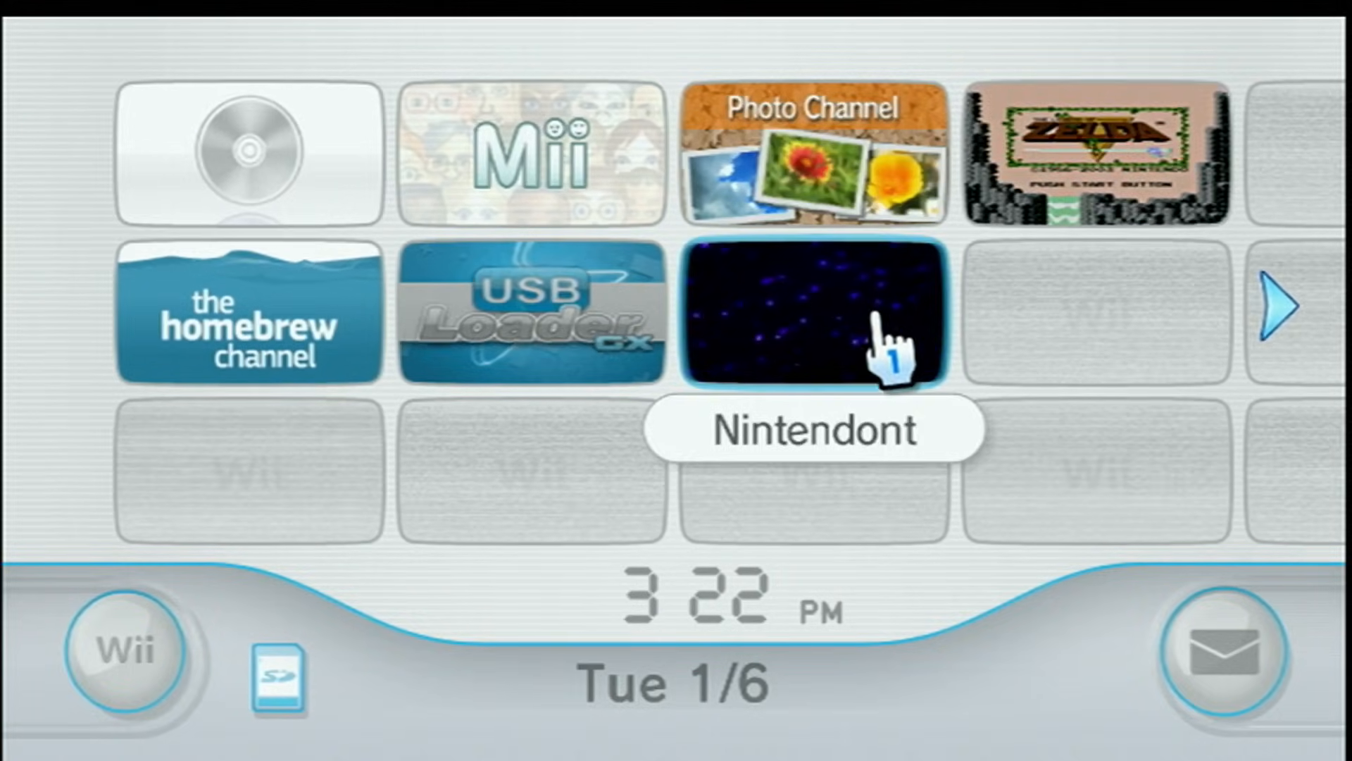
pyautogui.click(812, 312)
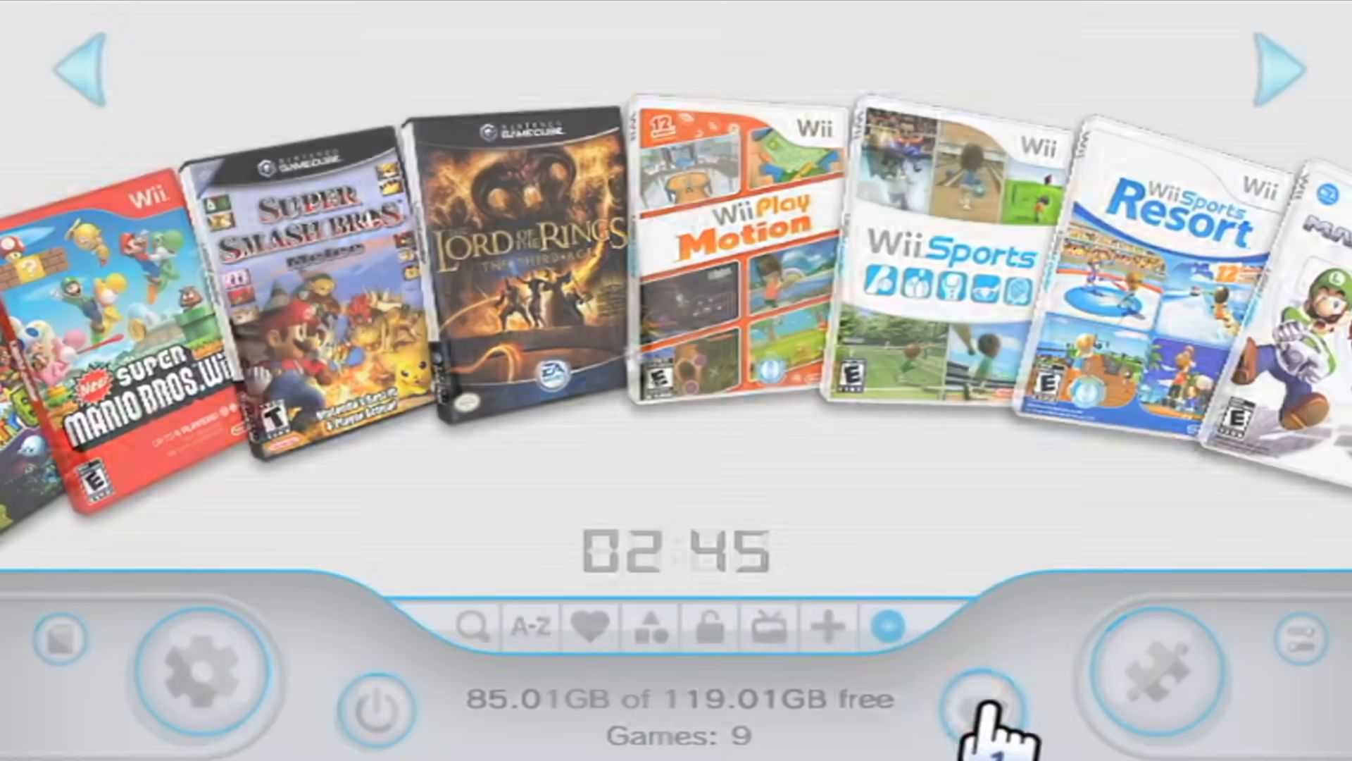
pyautogui.click(987, 714)
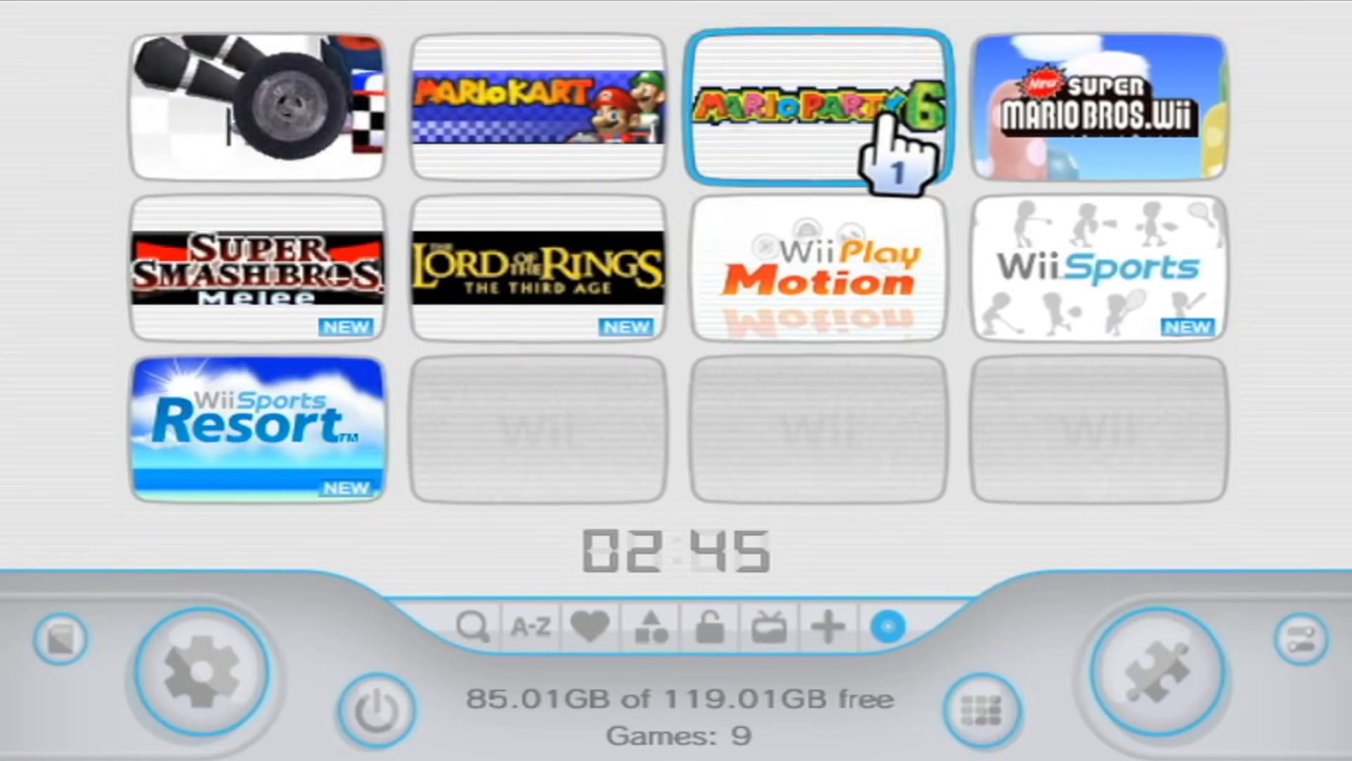
pyautogui.click(257, 269)
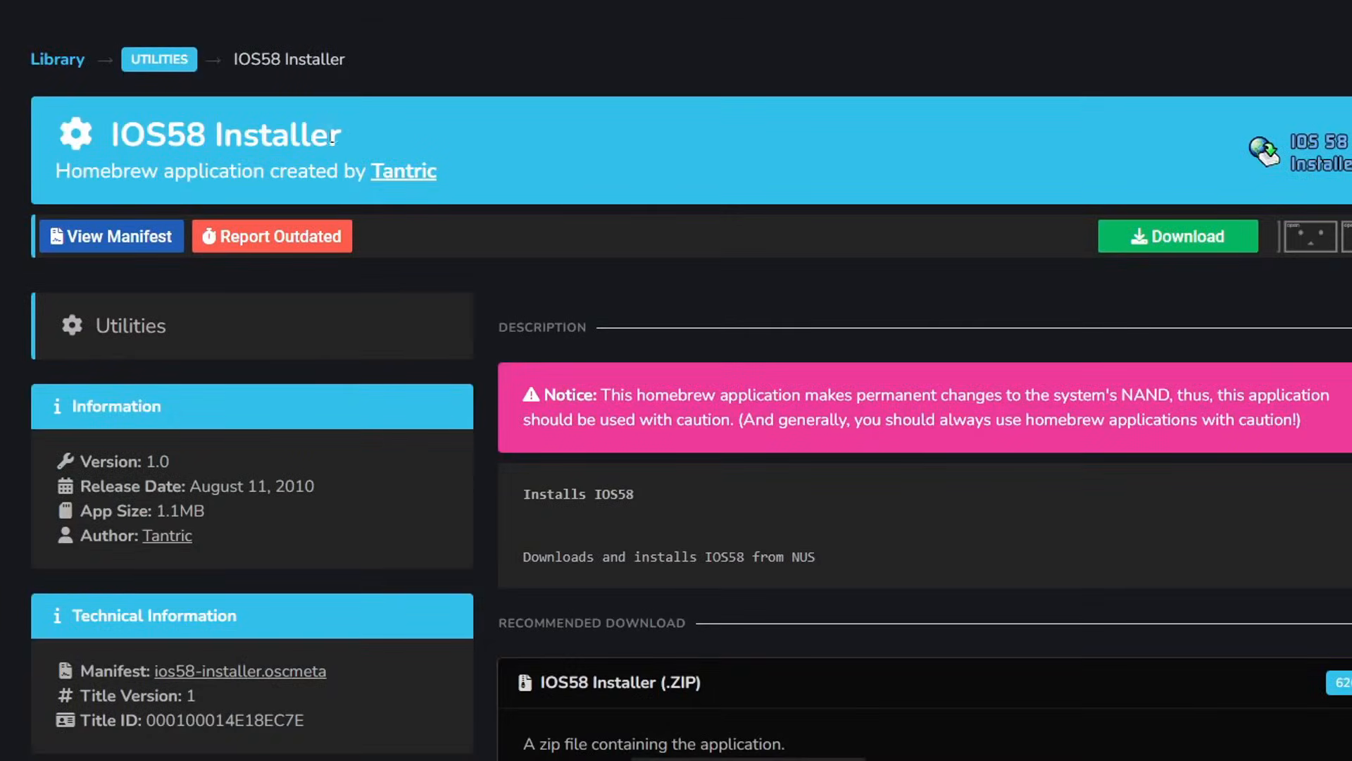
# View the IOS58 Installer page under Utilities, then advance to the Nintendont title card.
pyautogui.doubleClick(225, 135)
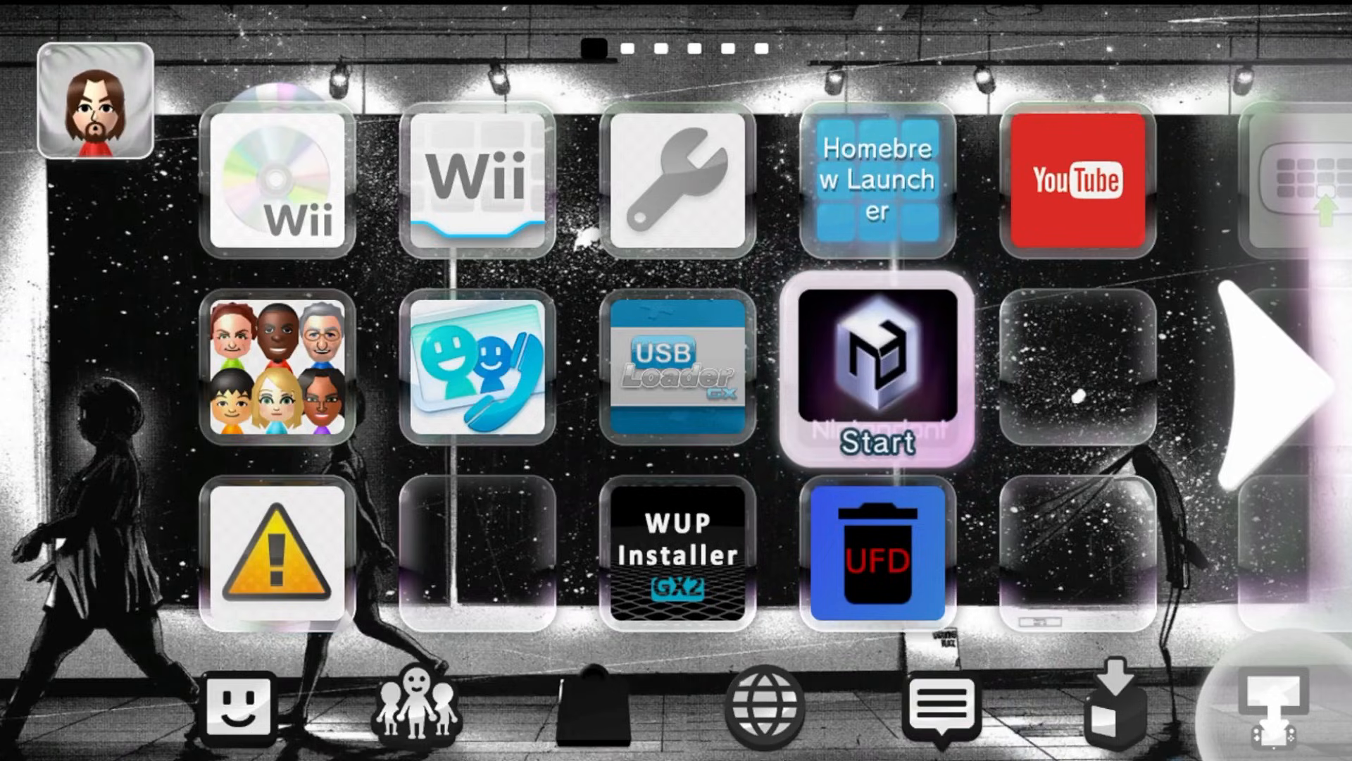
pyautogui.click(877, 366)
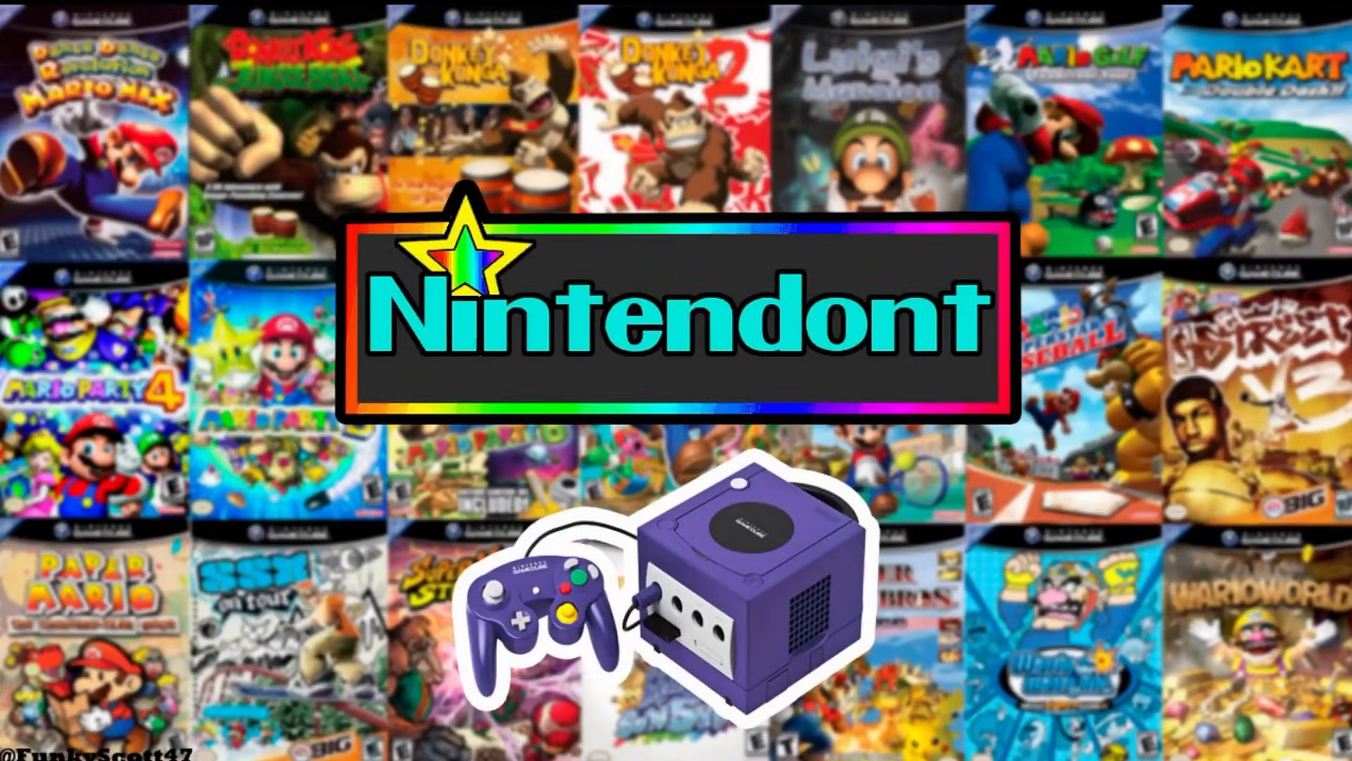